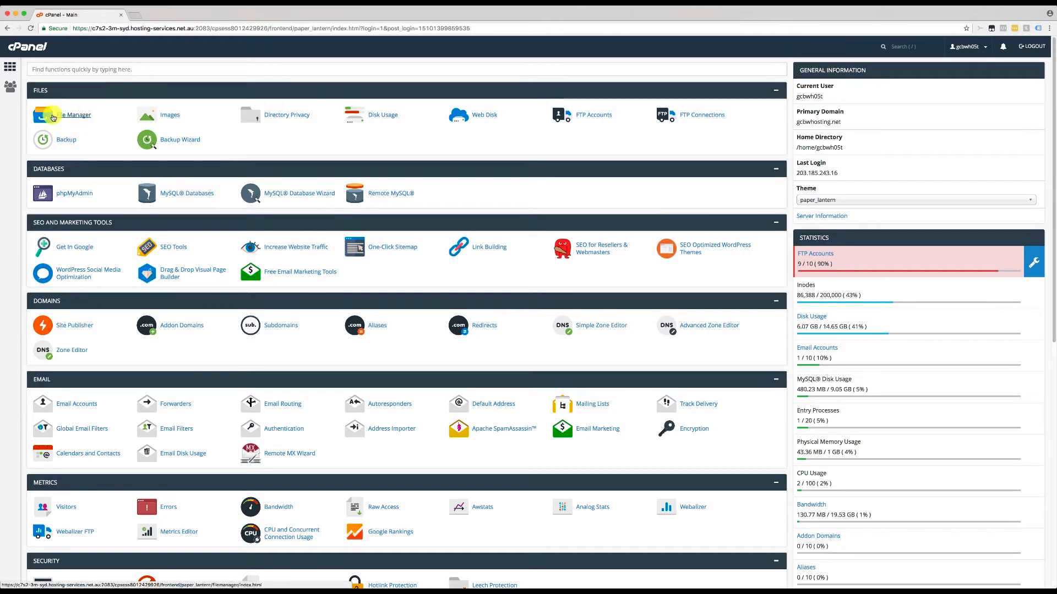
- Launch File Manager and open the public_html folder
{"action": "left_click", "coordinate": [73, 115]}
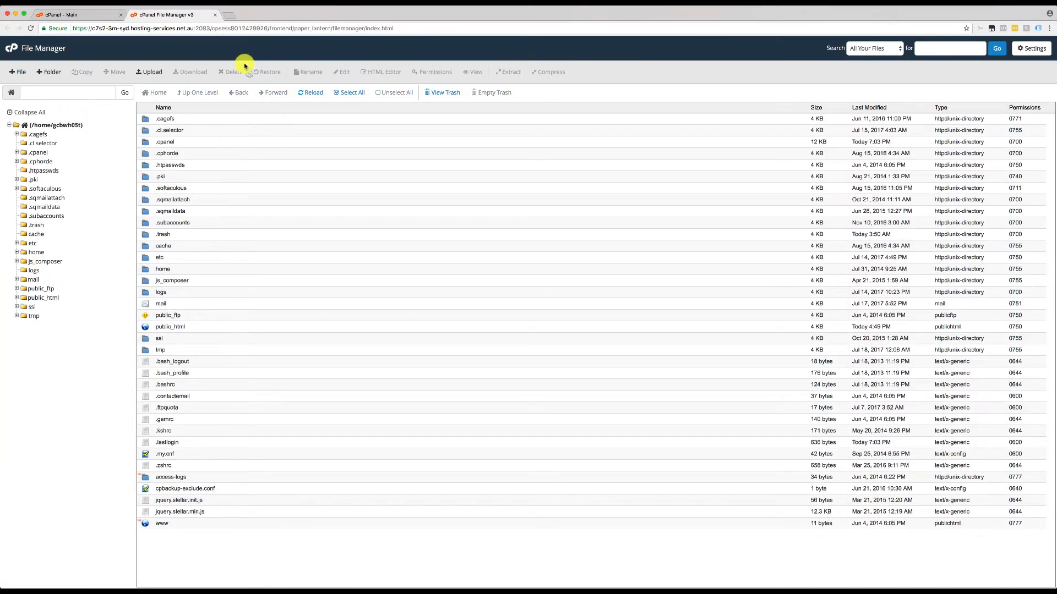
{"action": "mouse_move", "coordinate": [244, 241]}
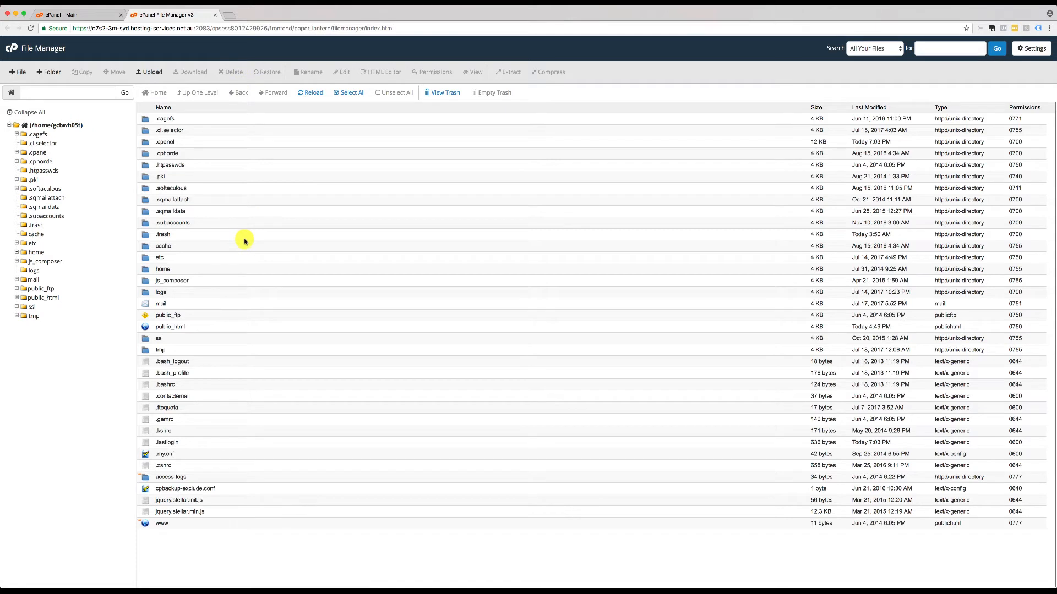
{"action": "mouse_move", "coordinate": [222, 342]}
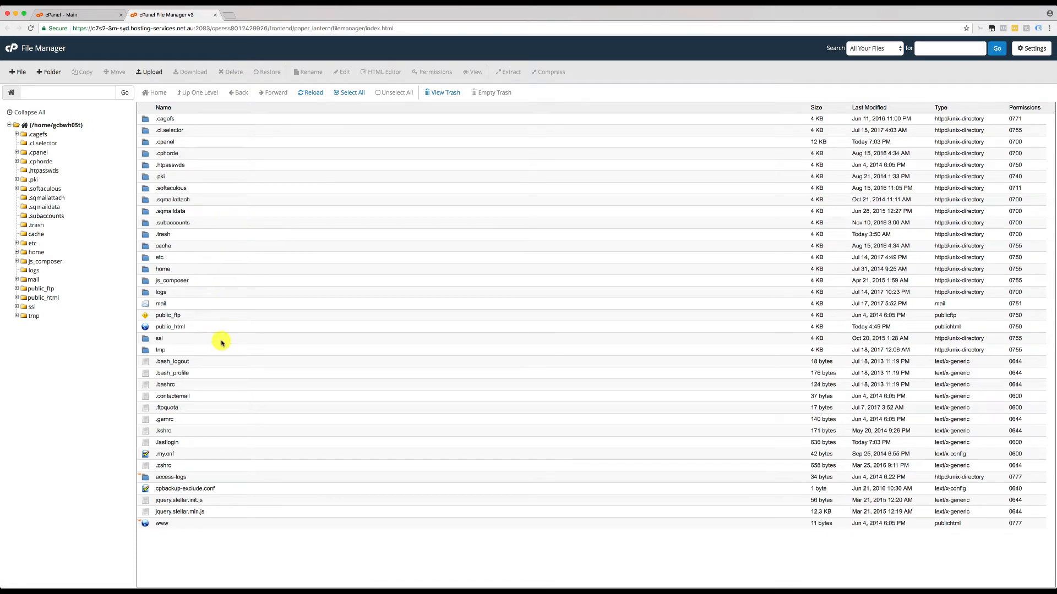
{"action": "left_click", "coordinate": [170, 327]}
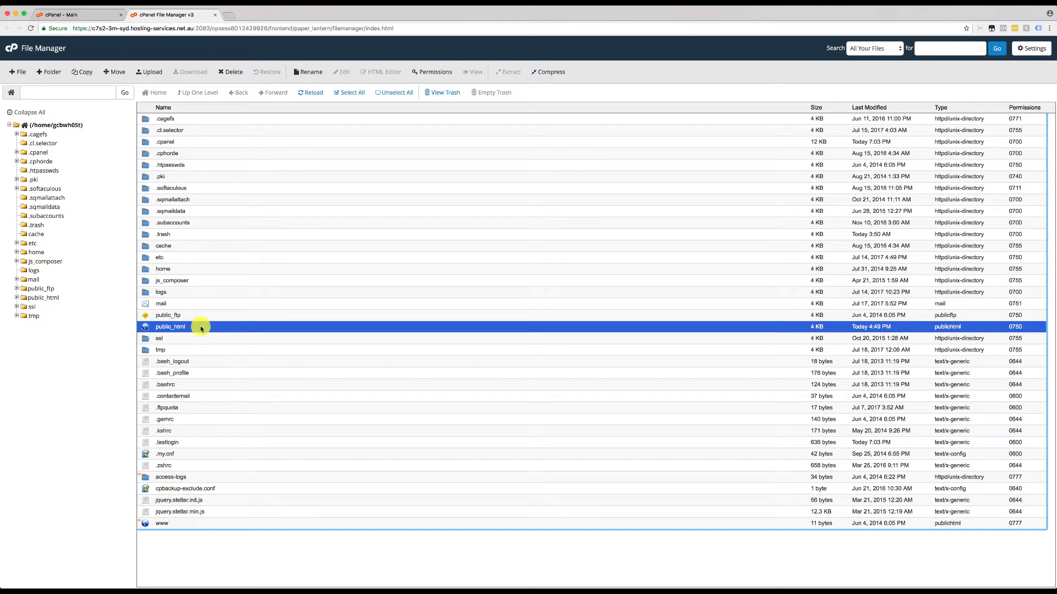
{"action": "double_click", "coordinate": [170, 327]}
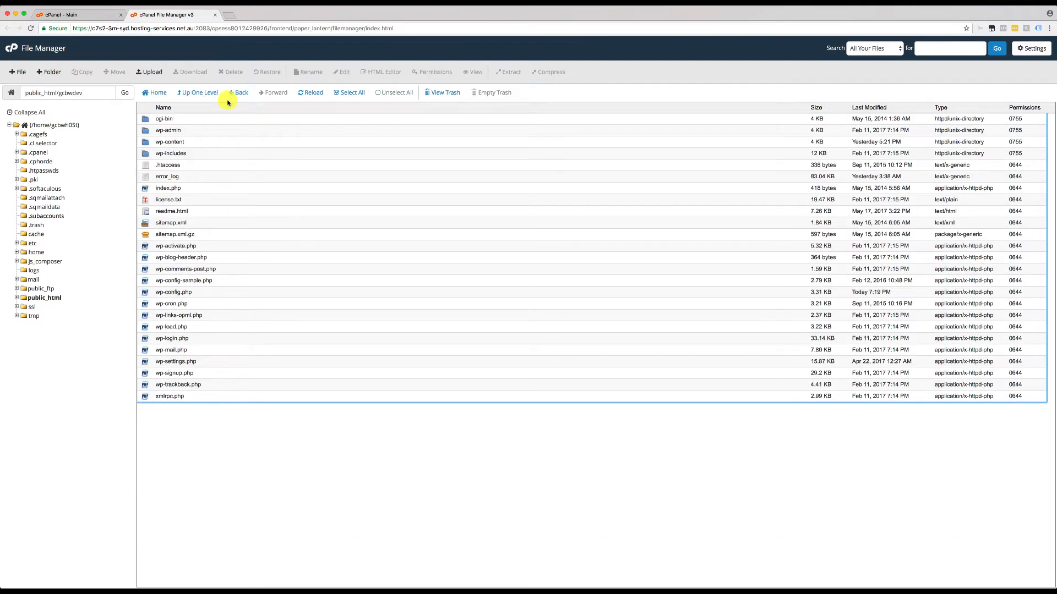
{"action": "mouse_move", "coordinate": [236, 380]}
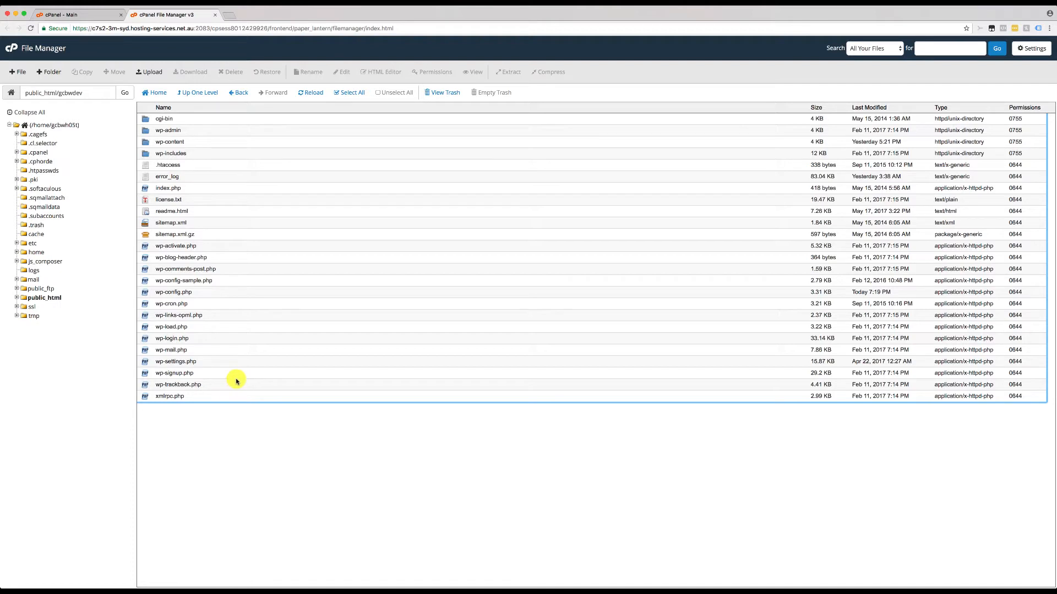
{"action": "mouse_move", "coordinate": [250, 307]}
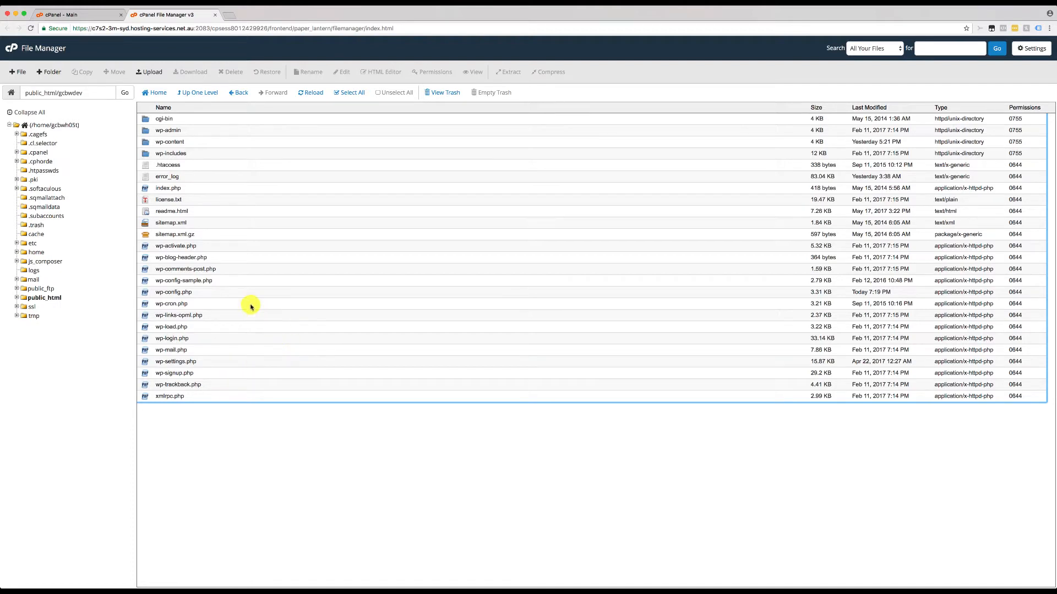
- Select wp-config.php and confirm opening it in the code editor
{"action": "left_click", "coordinate": [172, 291]}
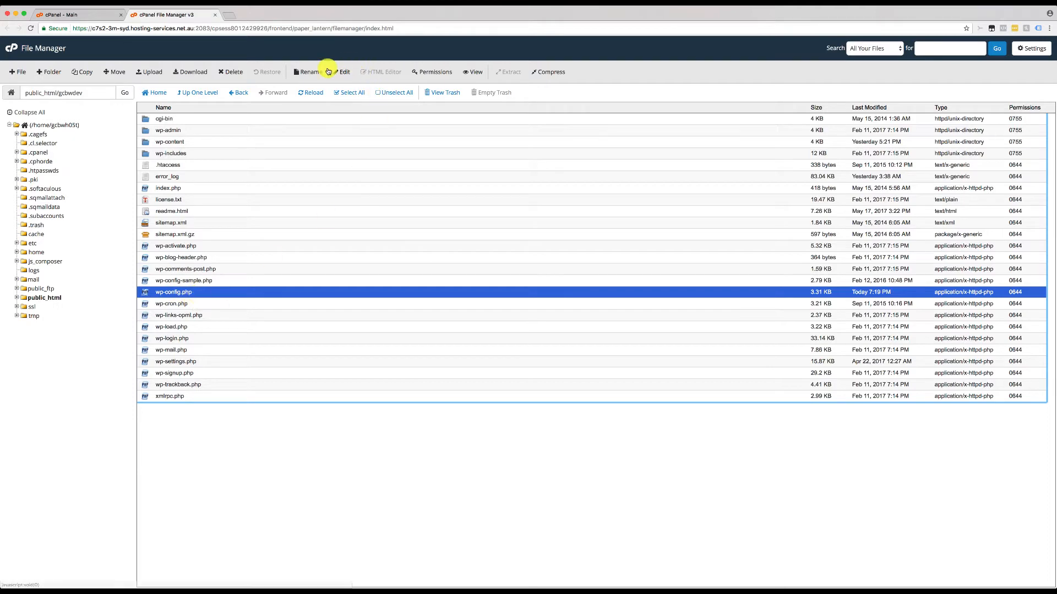
{"action": "left_click", "coordinate": [344, 71]}
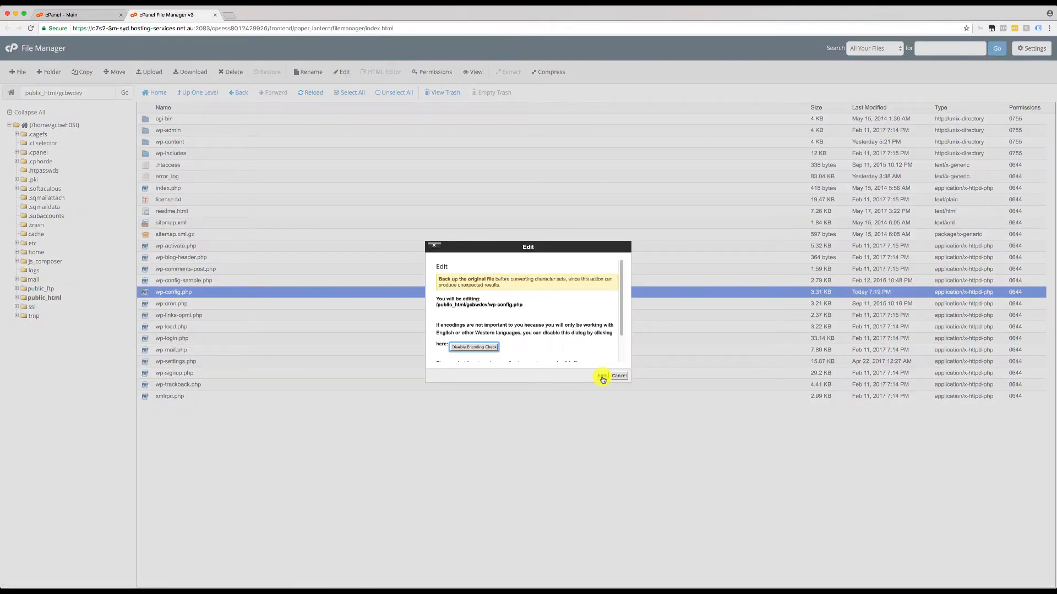
{"action": "left_click", "coordinate": [600, 376]}
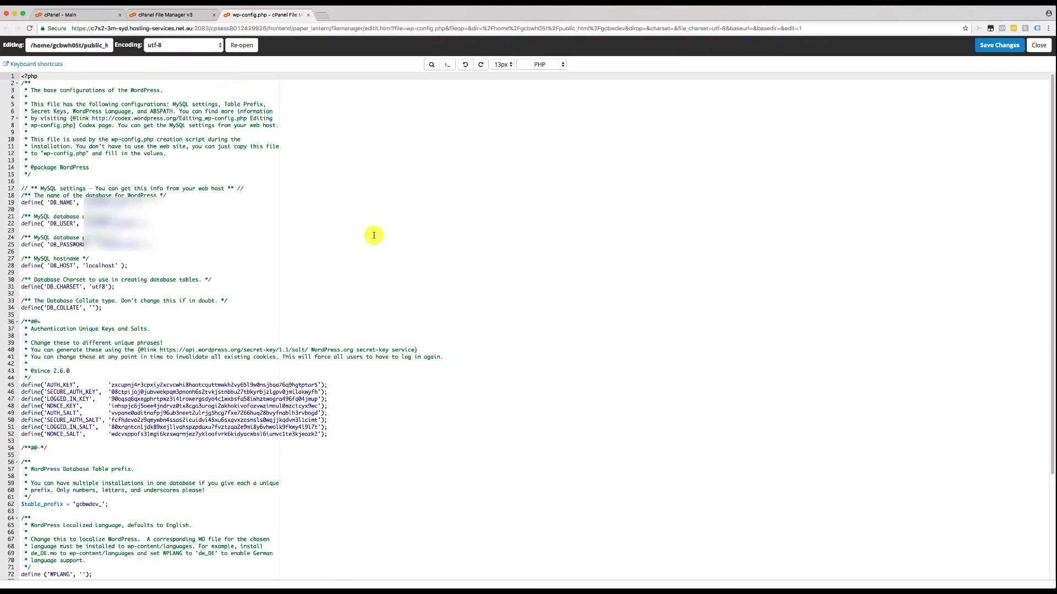
{"action": "mouse_move", "coordinate": [433, 258]}
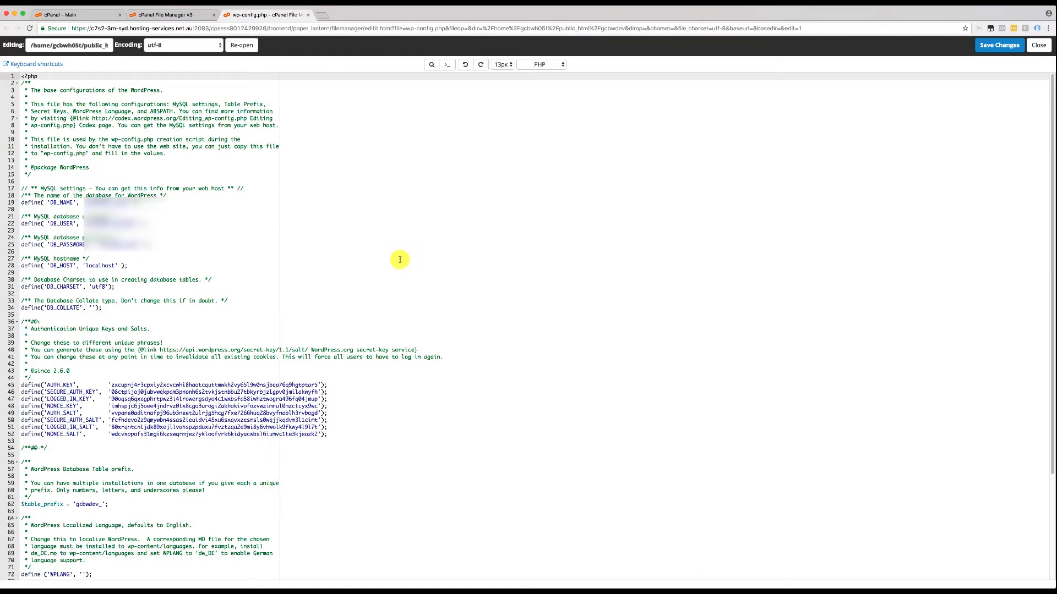
{"action": "mouse_move", "coordinate": [453, 264]}
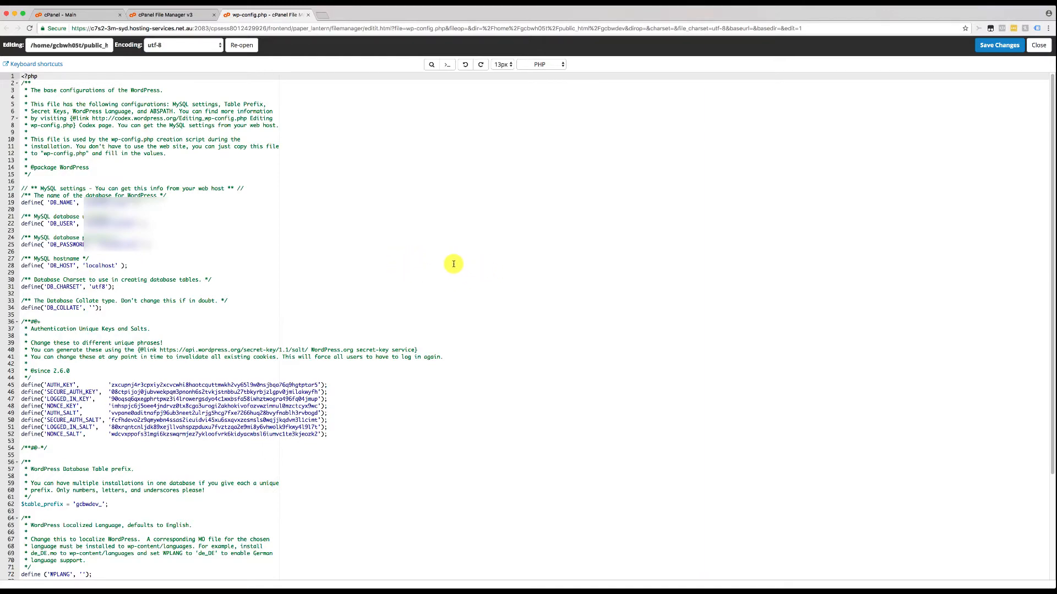
- Scroll down and place the cursor at the end of line 81, define('WP_DEBUG', false);
{"action": "scroll", "scroll_direction": "down", "scroll_amount": 3}
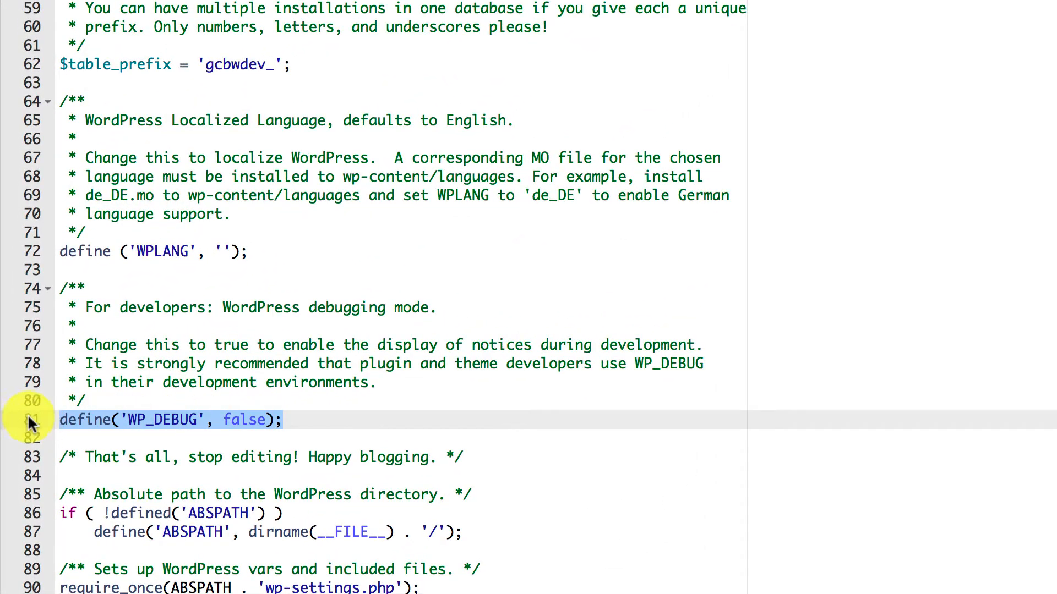
{"action": "left_click", "coordinate": [122, 420]}
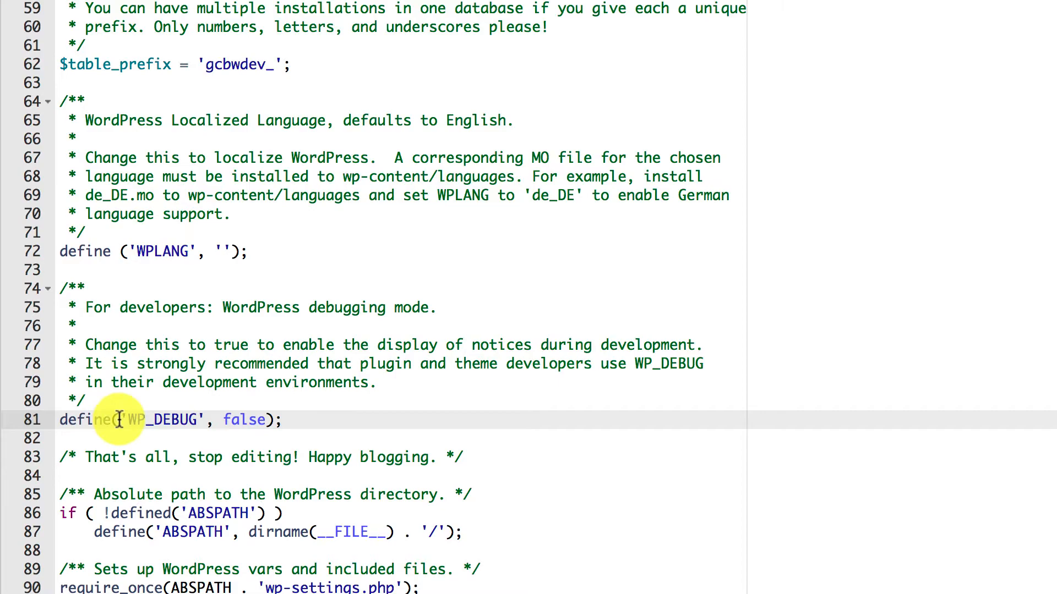
{"action": "mouse_move", "coordinate": [232, 419]}
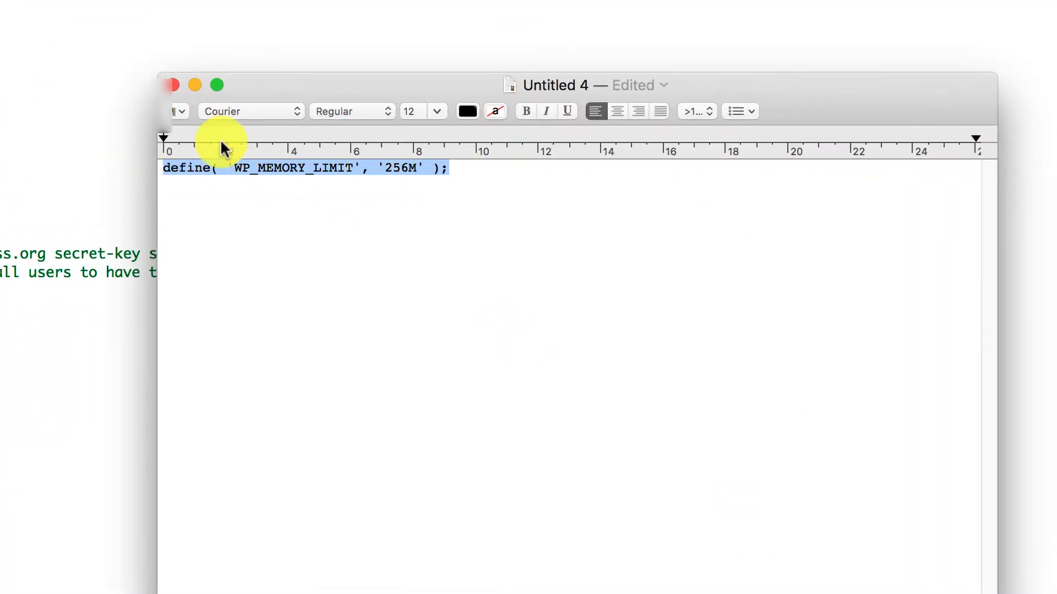
{"action": "mouse_move", "coordinate": [397, 82]}
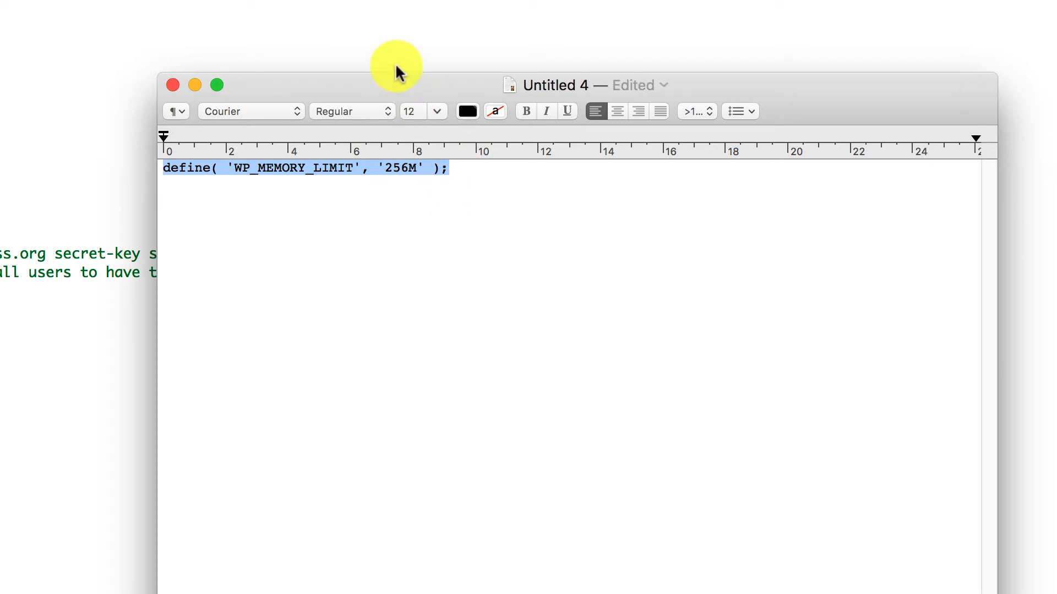
{"action": "mouse_move", "coordinate": [404, 88]}
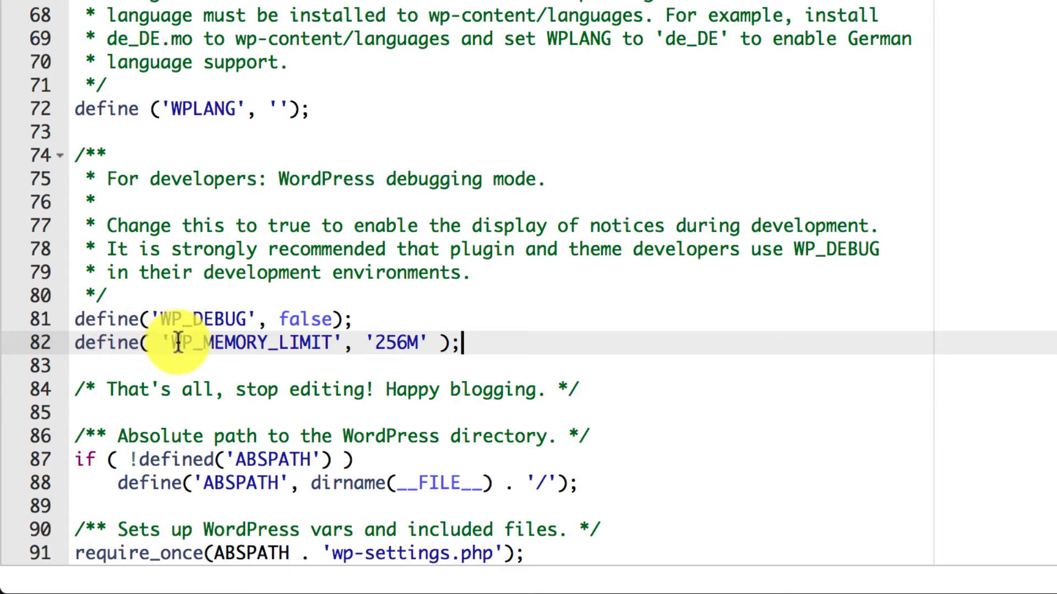
{"action": "mouse_move", "coordinate": [399, 345]}
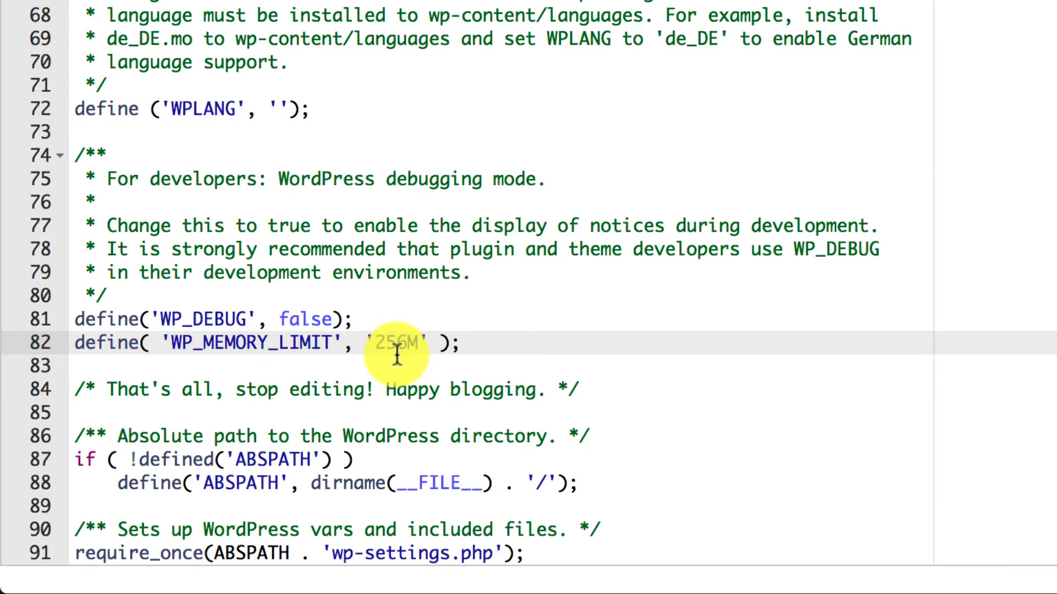
- Return to the editor where the WP_MEMORY_LIMIT '256M' line sits below WP_DEBUG
{"action": "left_click", "coordinate": [459, 343]}
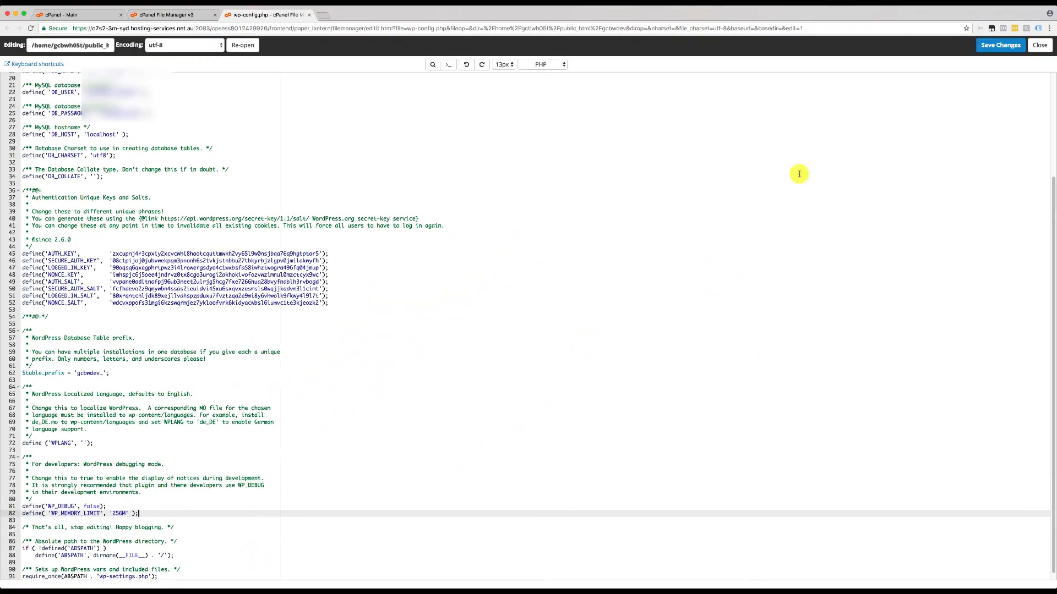
- Save the edited wp-config.php with Save Changes
{"action": "left_click", "coordinate": [1000, 46]}
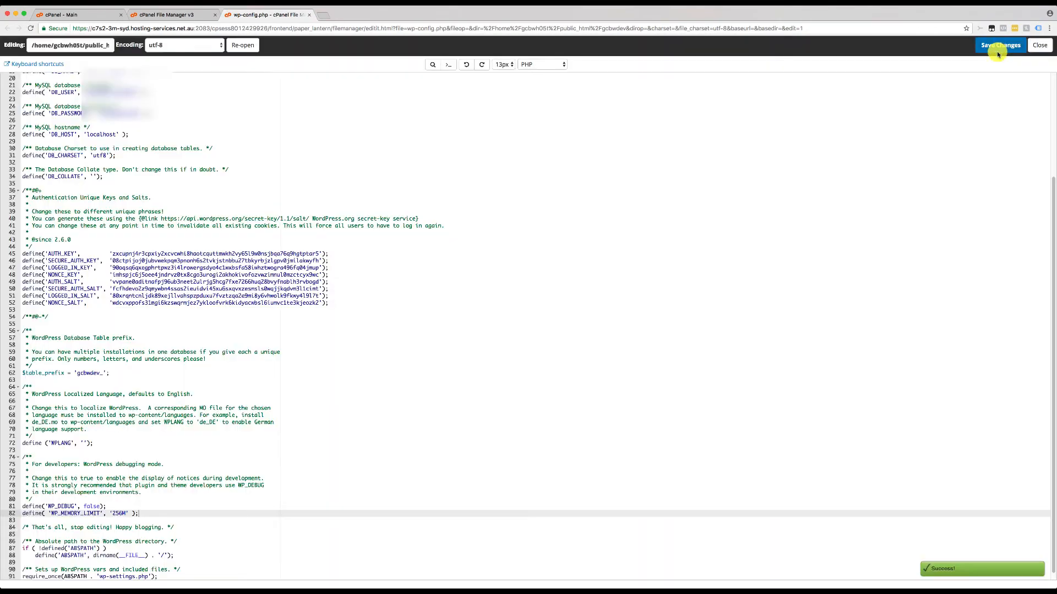
{"action": "mouse_move", "coordinate": [552, 277]}
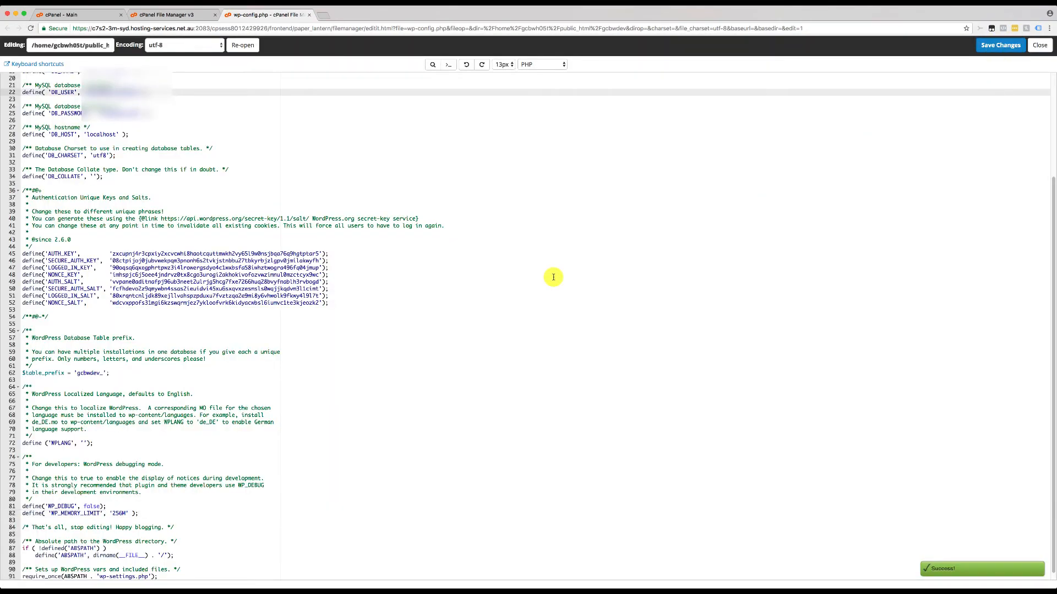
{"action": "mouse_move", "coordinate": [472, 252]}
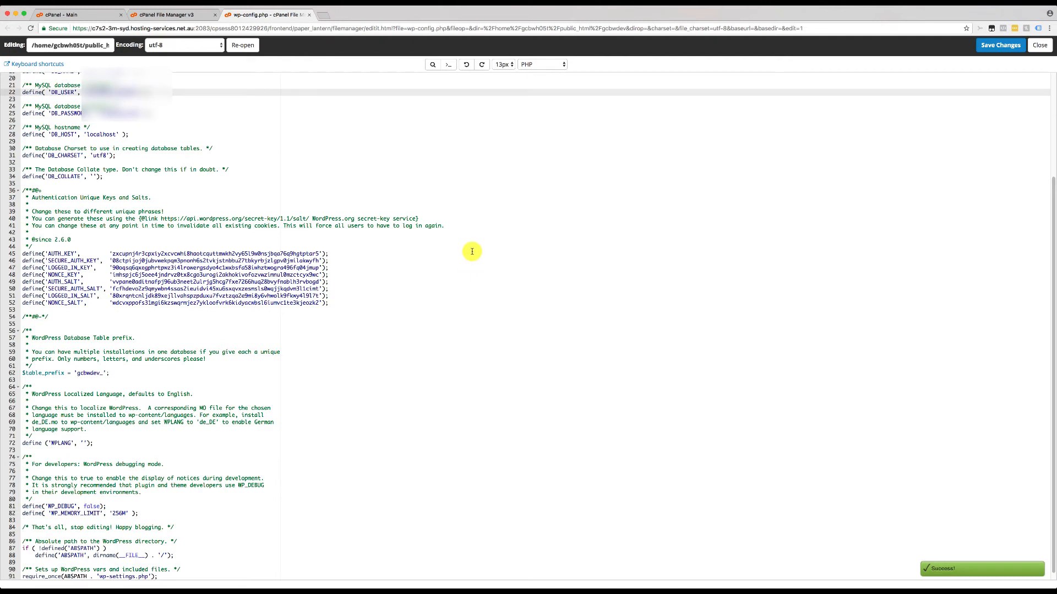